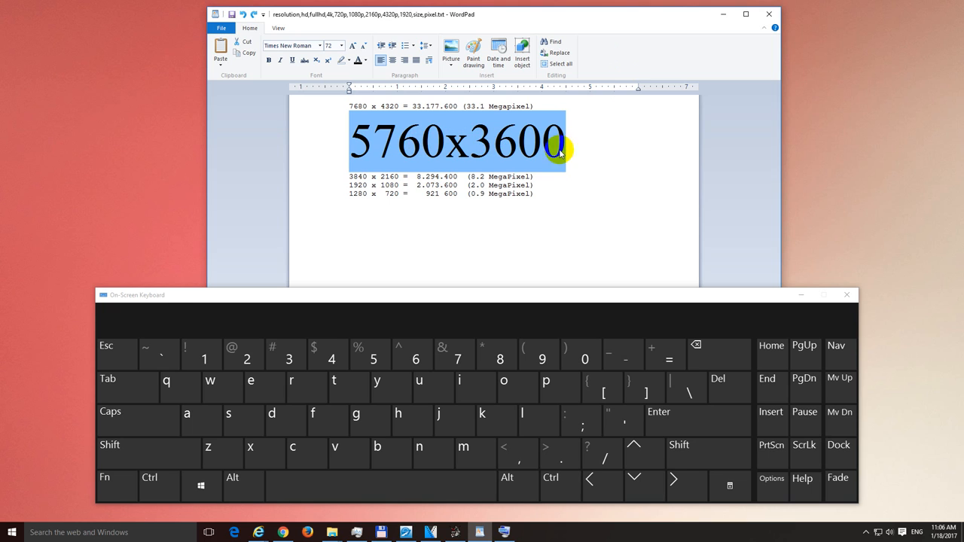
Place the cursor right before the x in the large 5760x3600 line.
click(446, 141)
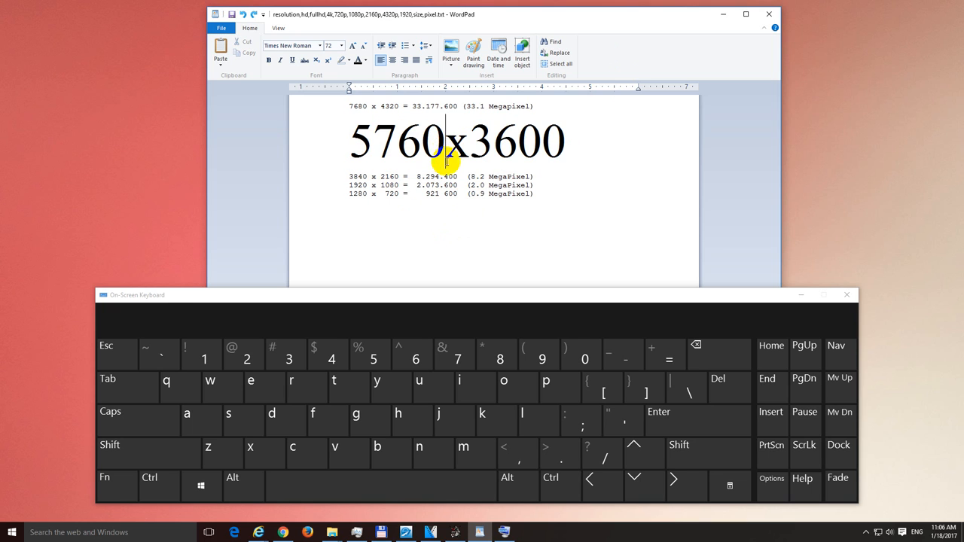
double_click(431, 141)
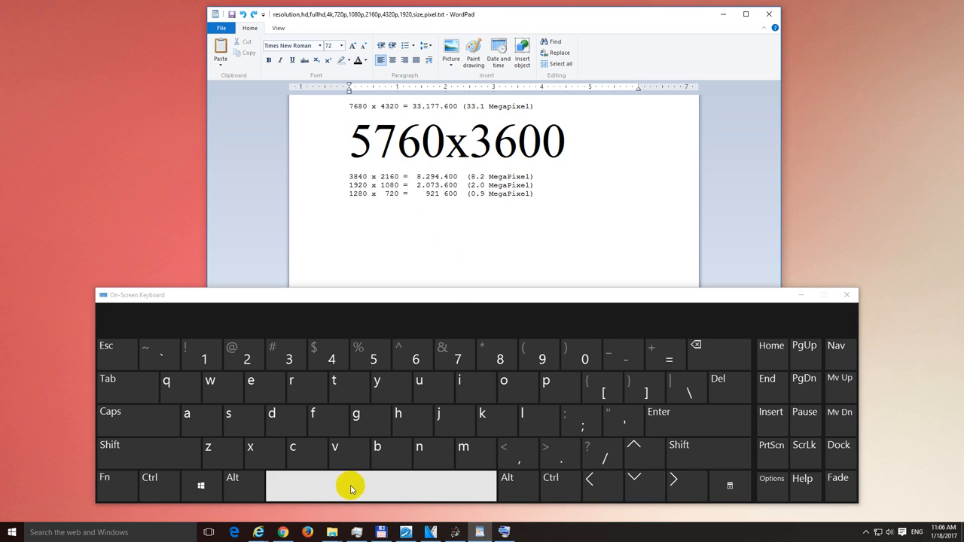
mouse_move(389, 485)
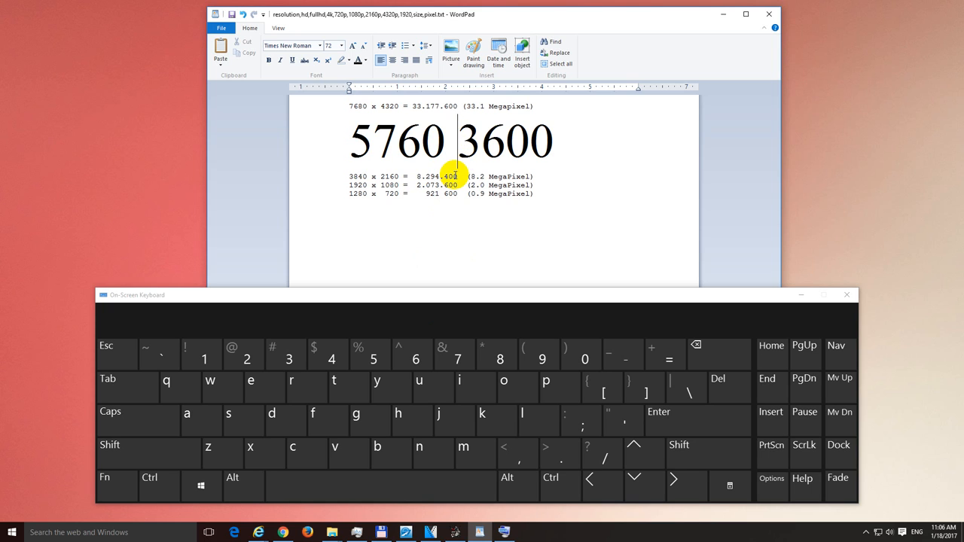
Retype the x, add a space that overwrites the 3, then retype the 3.
text(x)
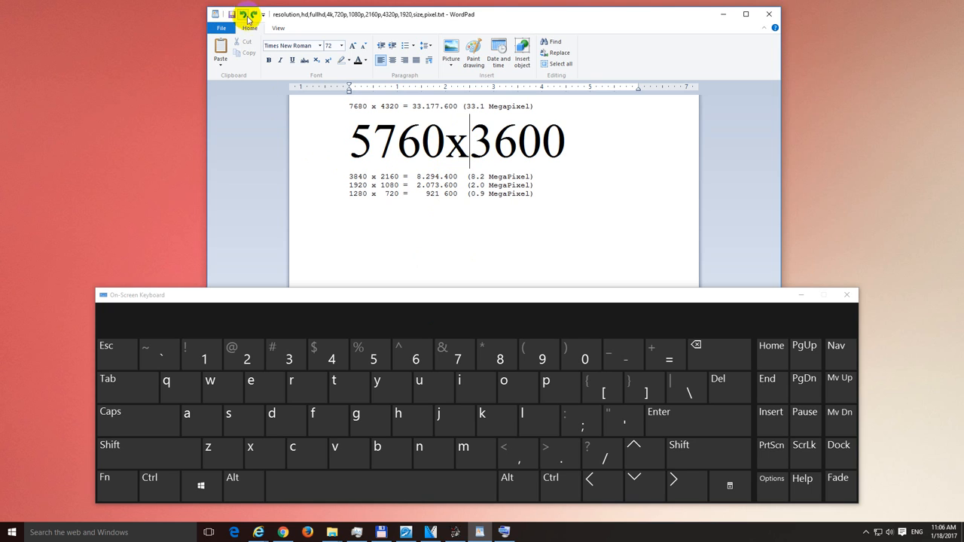
mouse_move(461, 322)
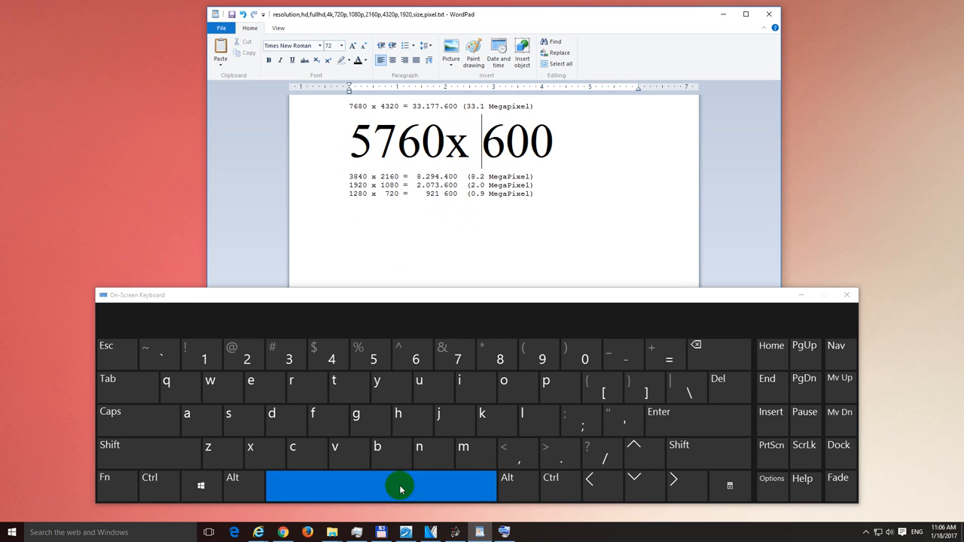
click(380, 485)
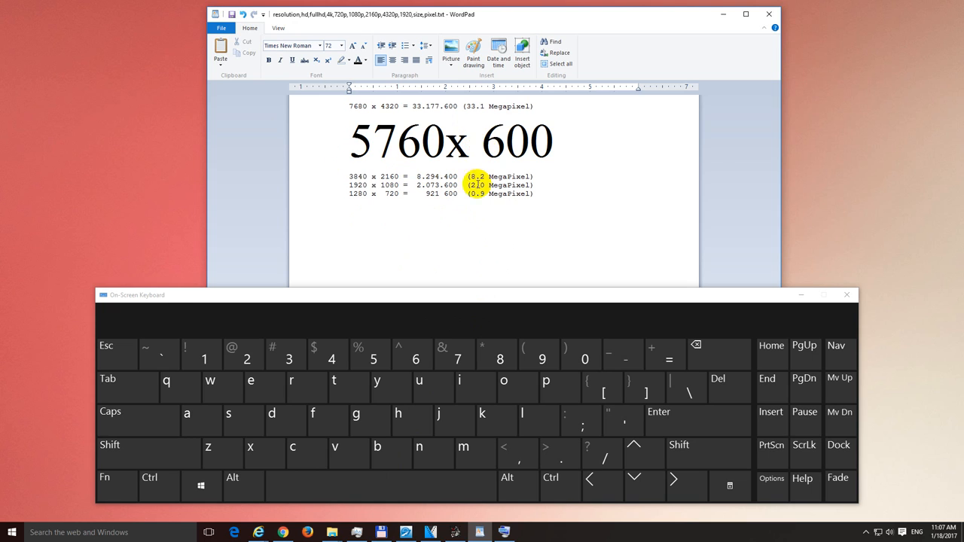
text(3)
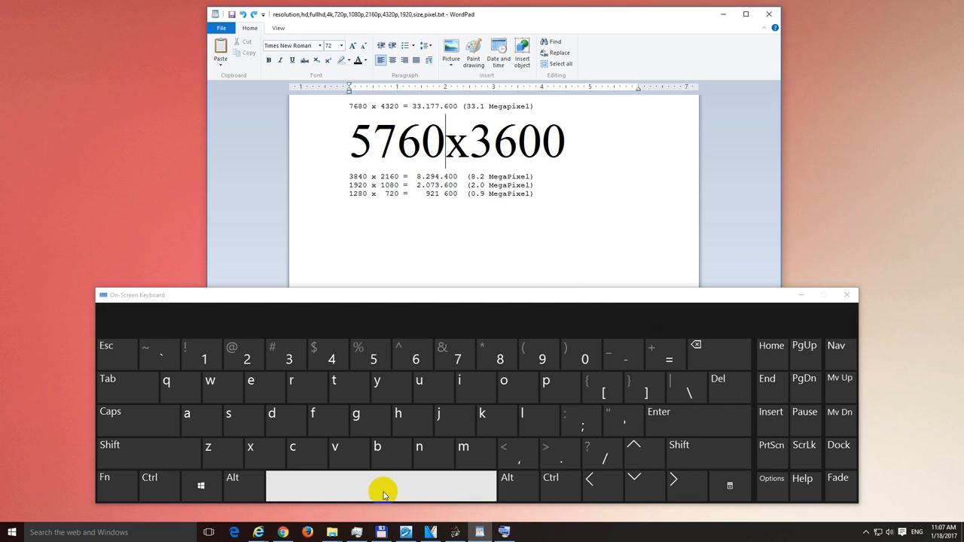
mouse_move(400, 488)
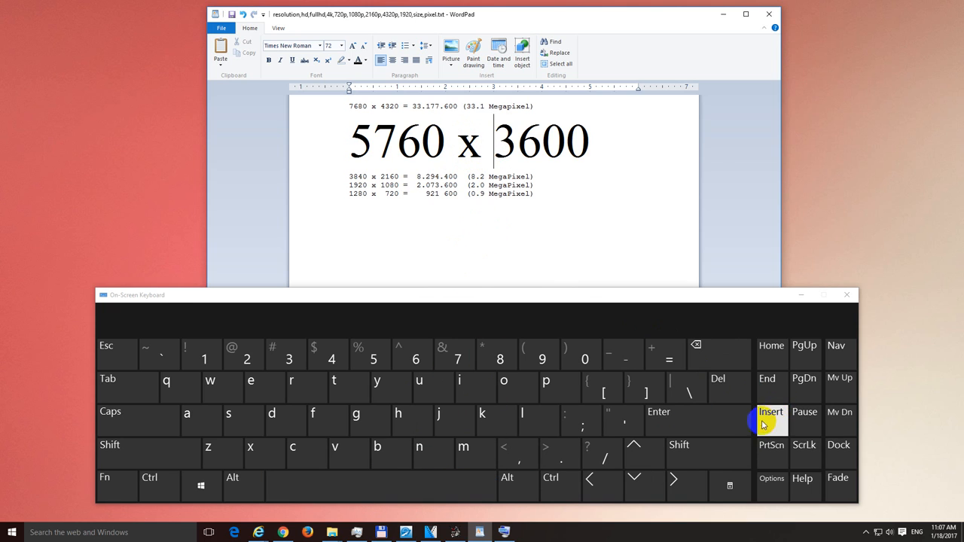
Turn overtype off with Insert so the line reads 5760 x 3600.
click(771, 413)
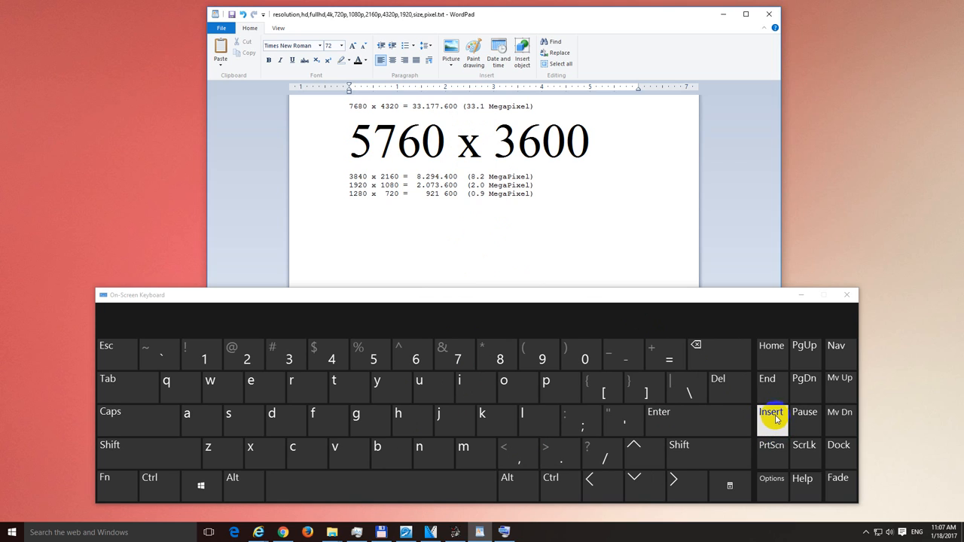
mouse_move(658, 420)
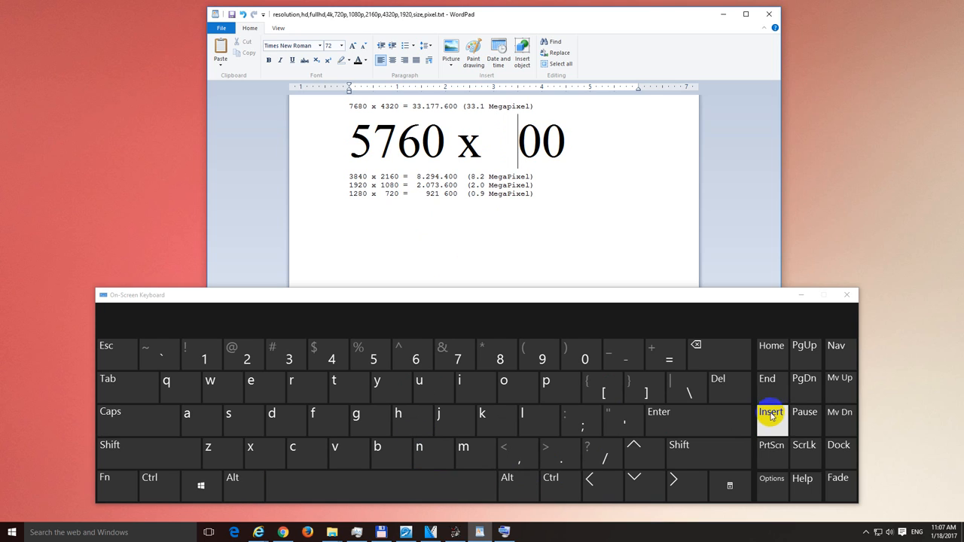
mouse_move(256, 74)
text(36)
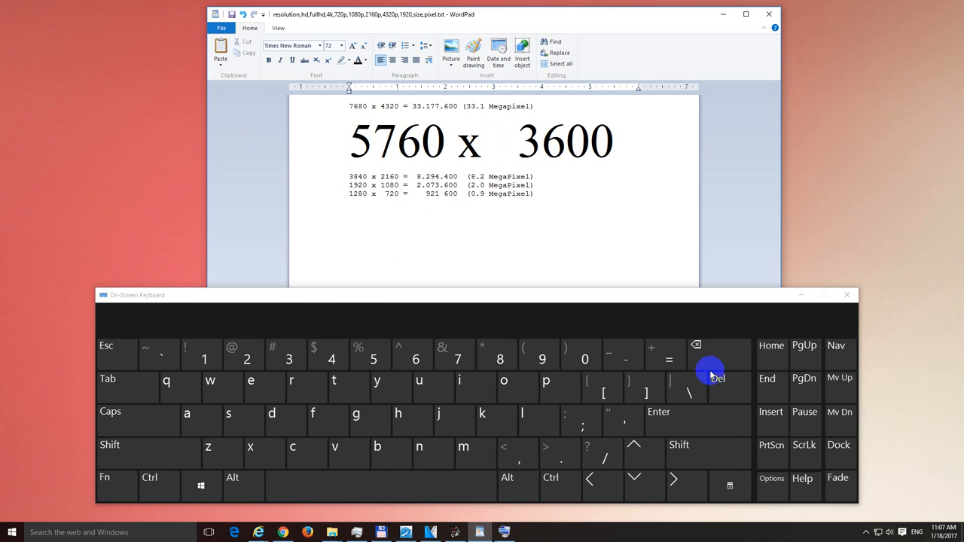
Delete the extra spaces before 3600 and close the on-screen keyboard.
click(696, 345)
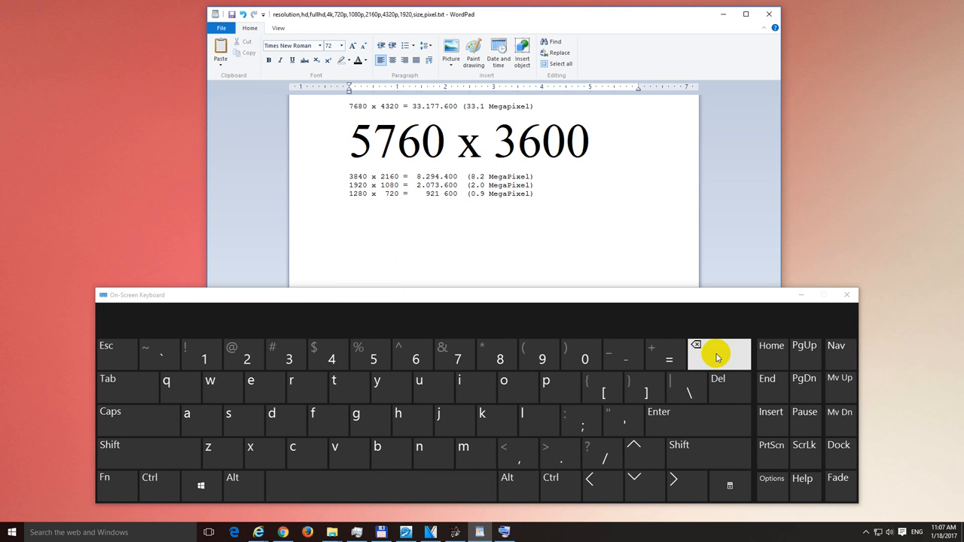
click(847, 294)
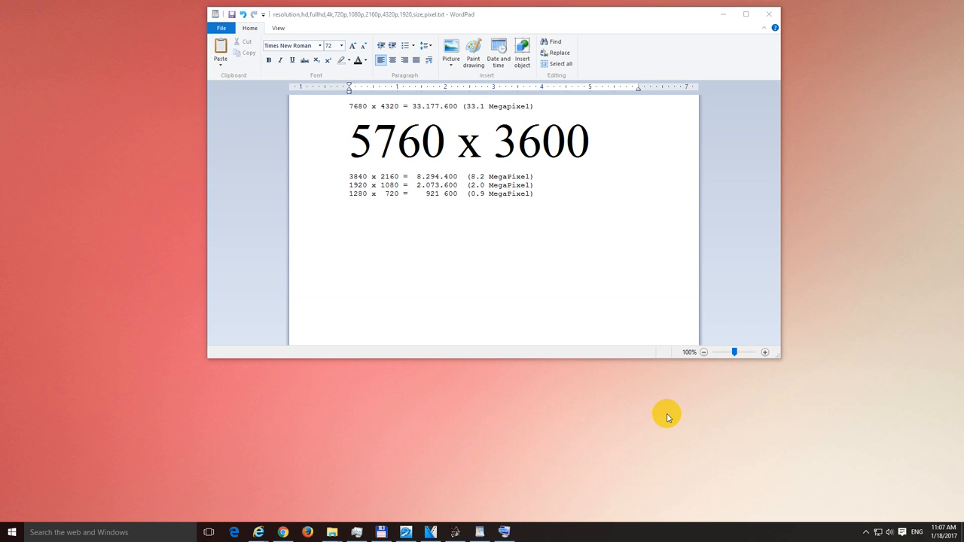